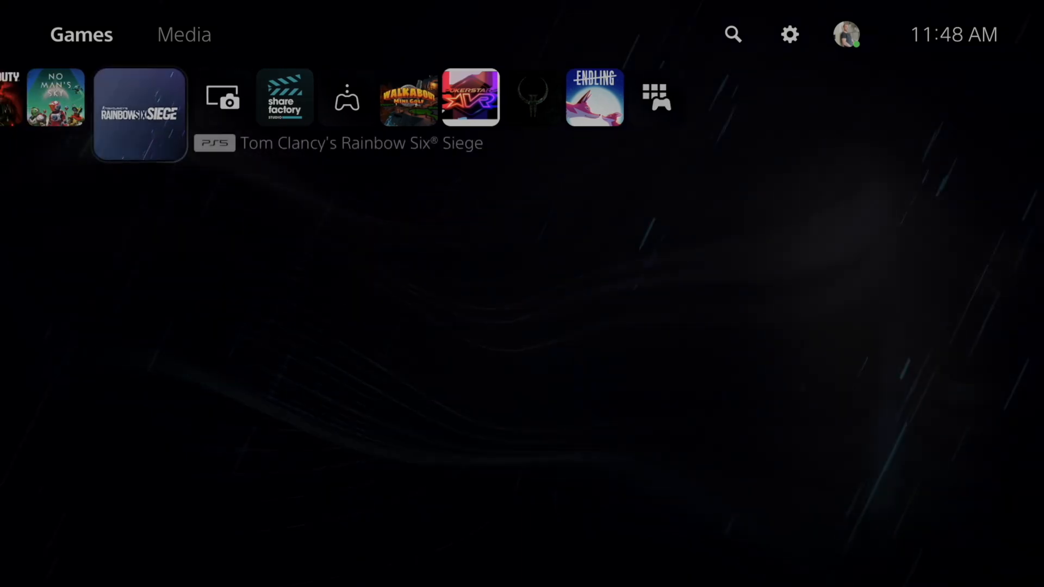
- Scroll left and back right along the home screen's Games row toward the PlayStation Store
{"action": "scroll", "scroll_direction": "left", "scroll_amount": 3}
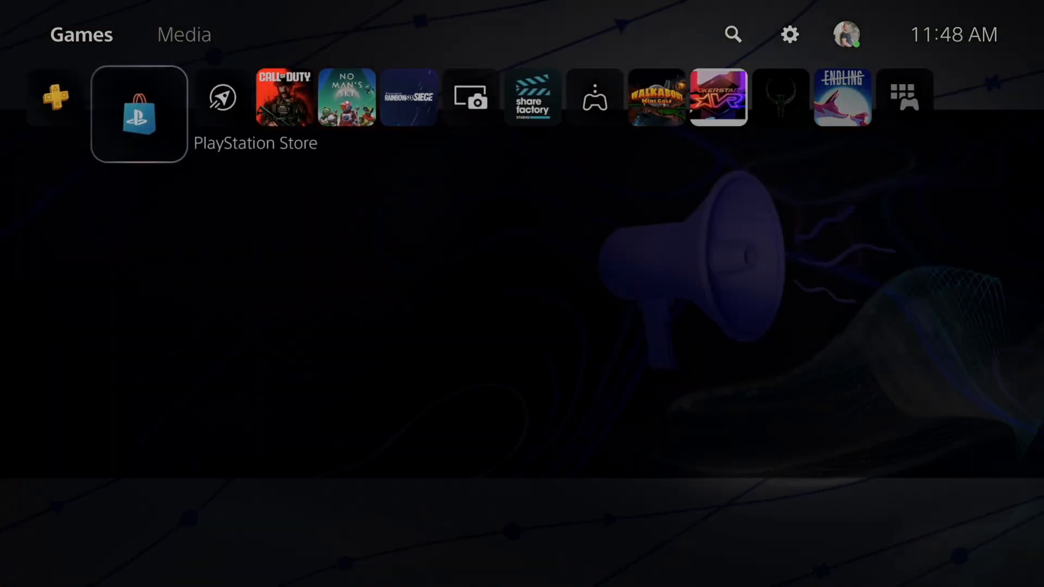
{"action": "scroll", "scroll_direction": "right", "scroll_amount": 3}
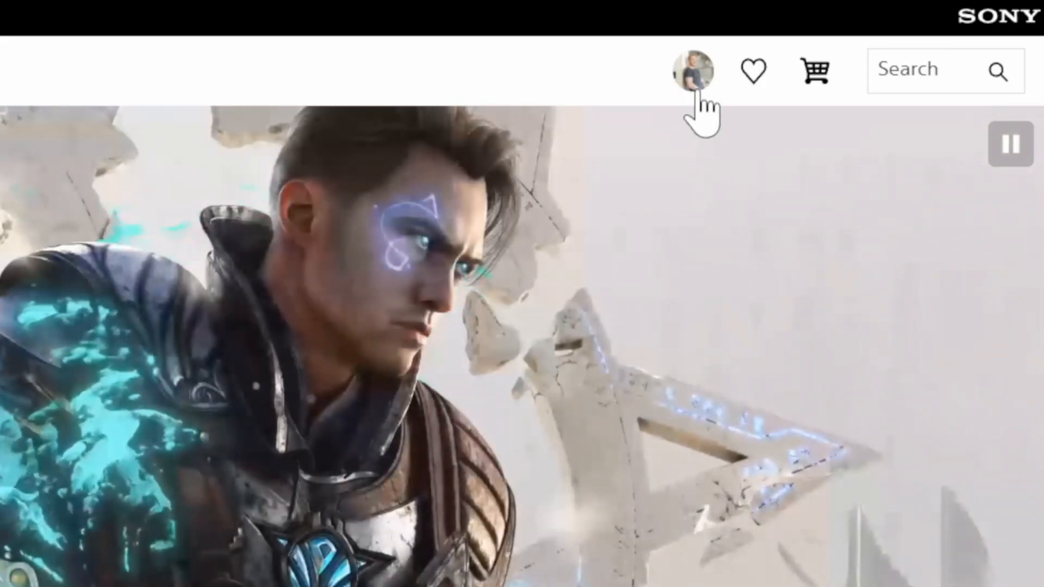
- Go to Account Settings through the profile avatar menu at the top right
{"action": "left_click", "coordinate": [694, 69]}
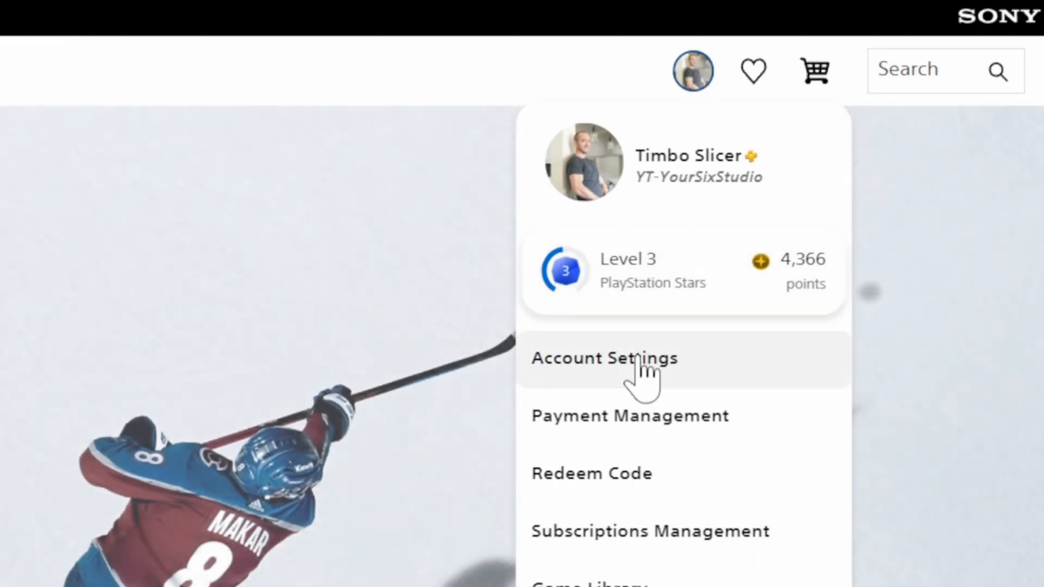
{"action": "left_click", "coordinate": [602, 358]}
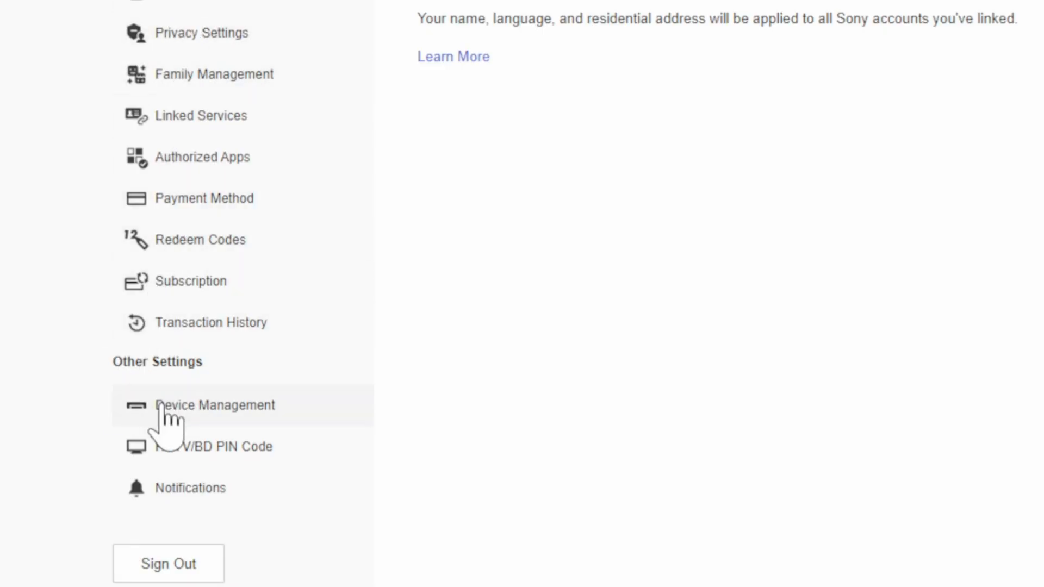
- Review the first PlayStation console's details under Device Management, then go to Security
{"action": "left_click", "coordinate": [214, 406]}
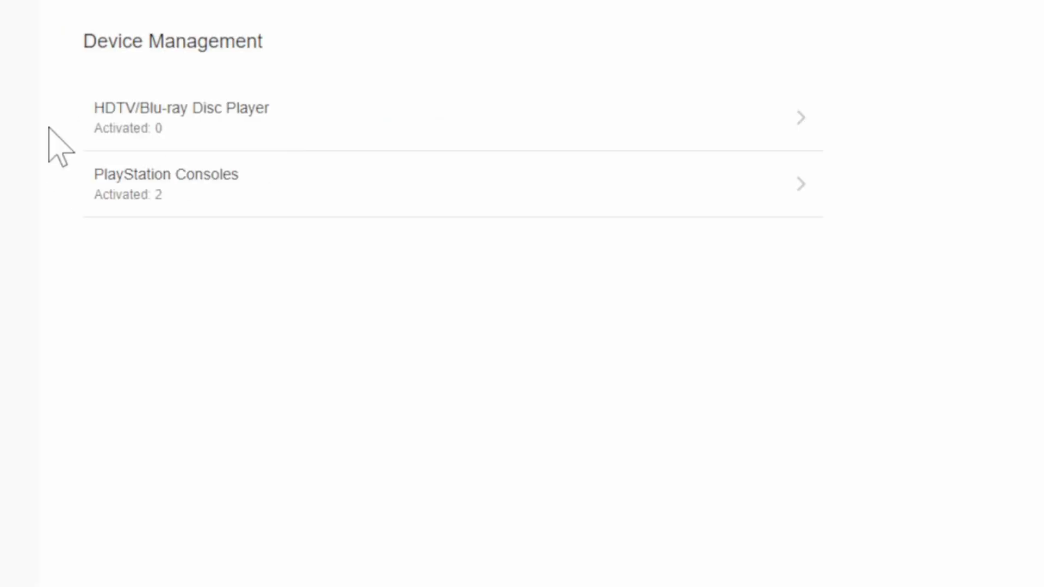
{"action": "mouse_move", "coordinate": [193, 230]}
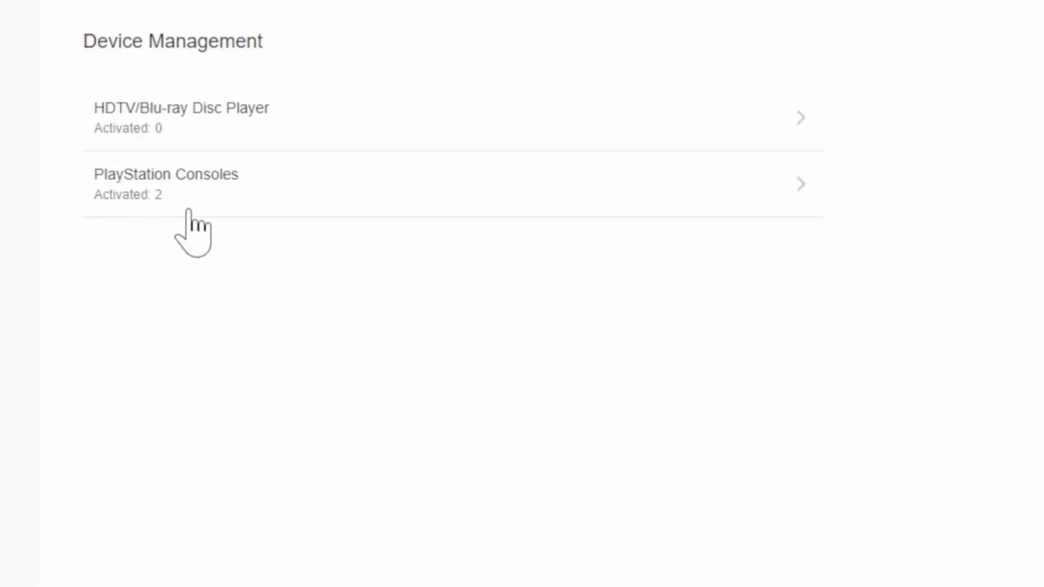
{"action": "mouse_move", "coordinate": [160, 246]}
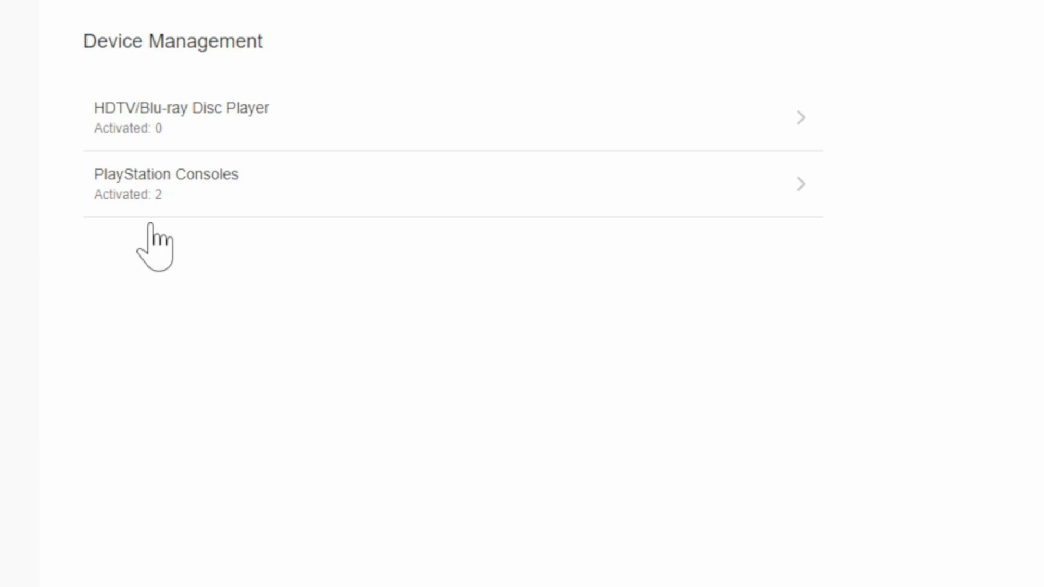
{"action": "mouse_move", "coordinate": [136, 183]}
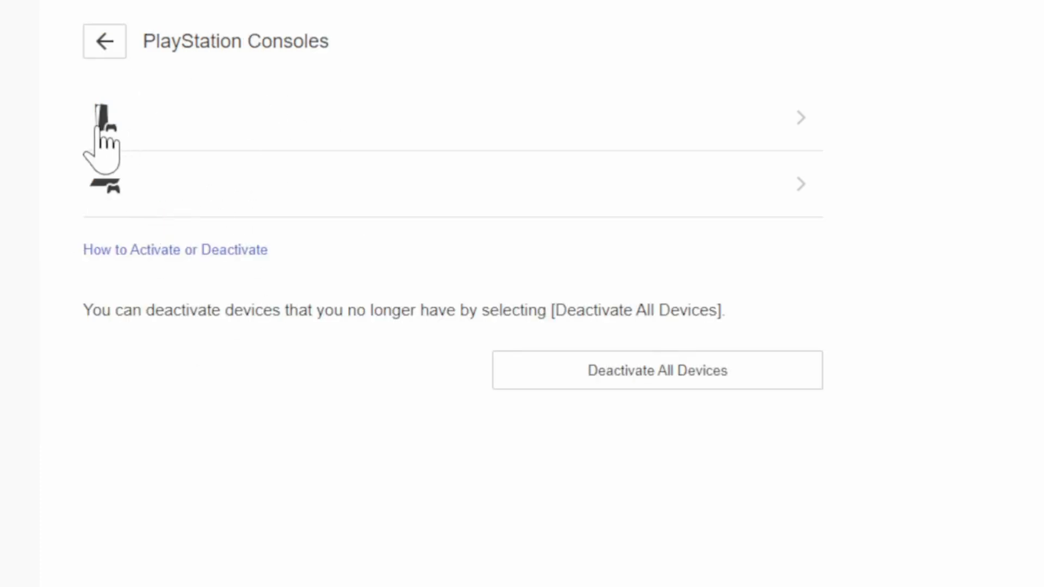
{"action": "mouse_move", "coordinate": [109, 230]}
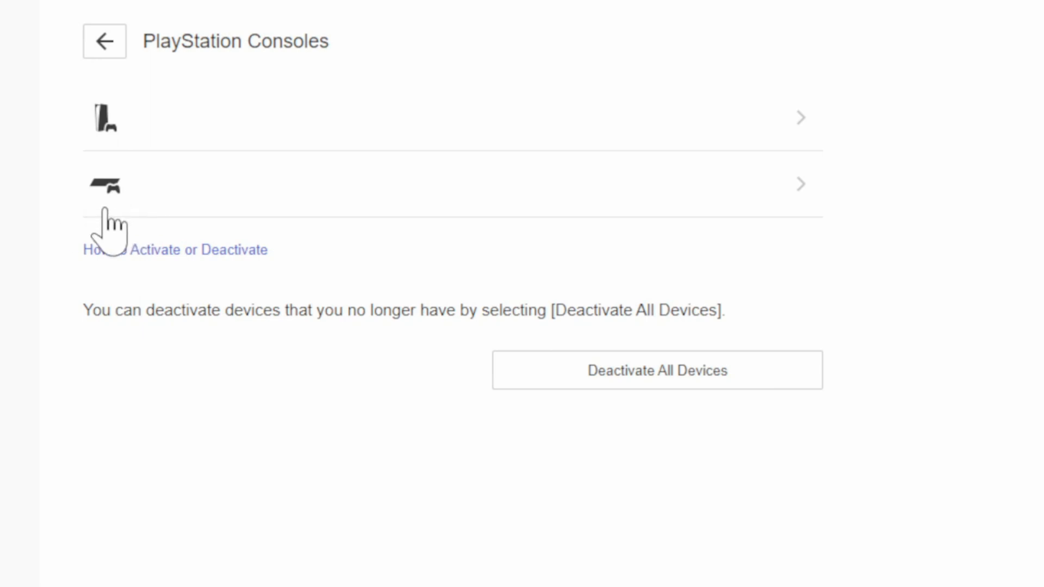
{"action": "mouse_move", "coordinate": [120, 167]}
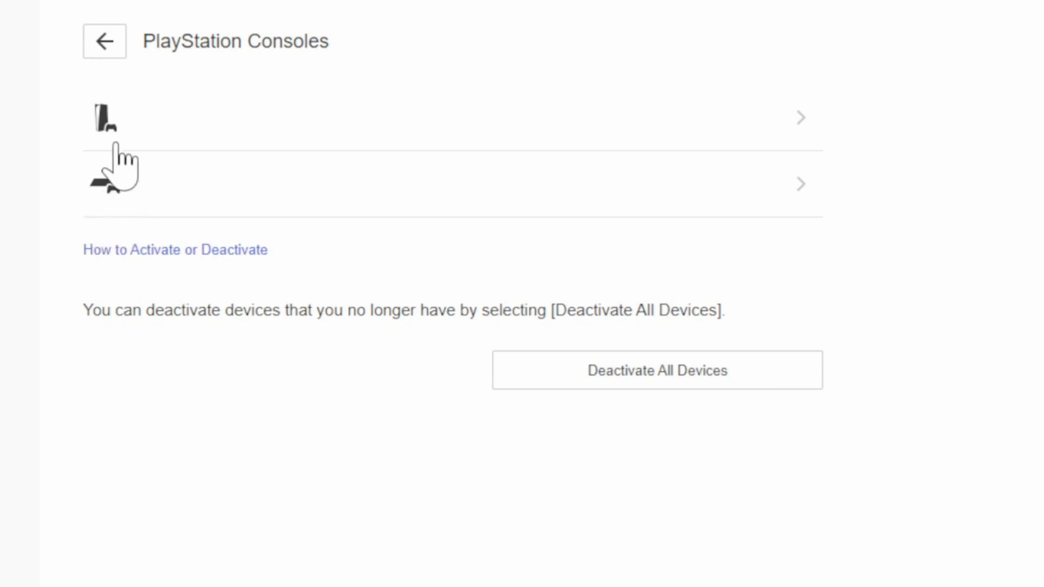
{"action": "left_click", "coordinate": [400, 118]}
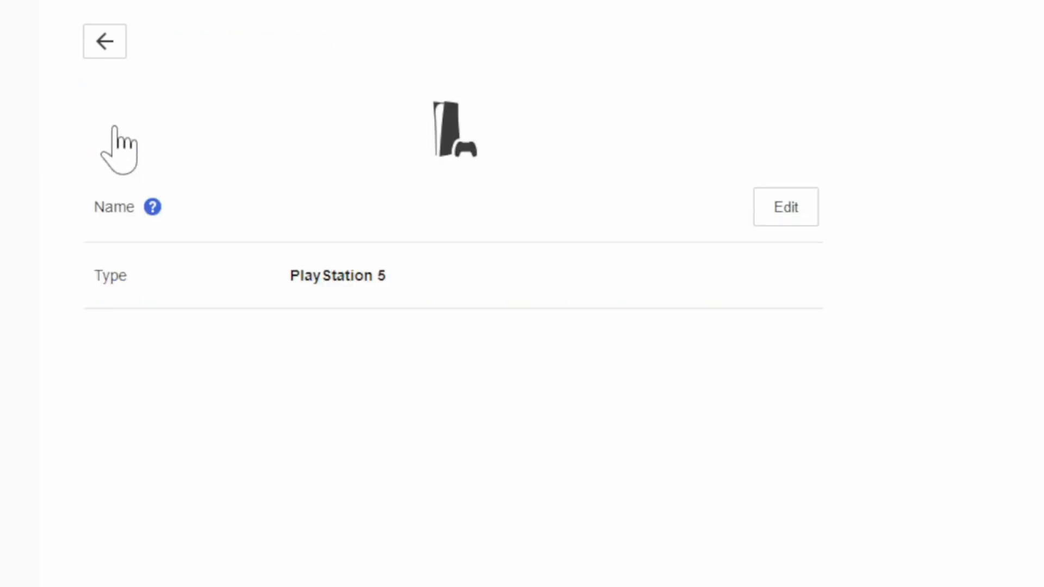
{"action": "mouse_move", "coordinate": [556, 270]}
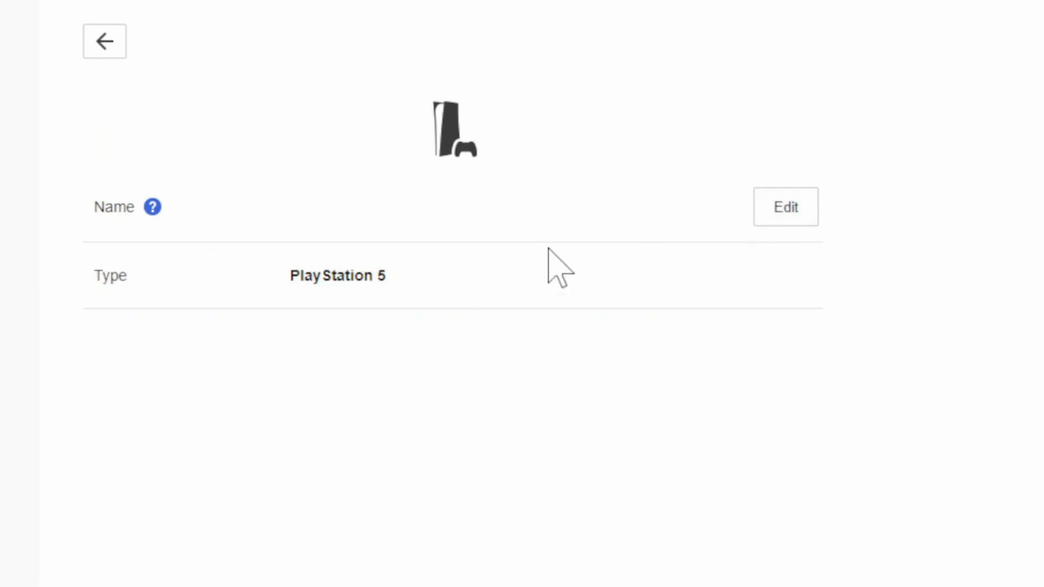
{"action": "left_click", "coordinate": [103, 41]}
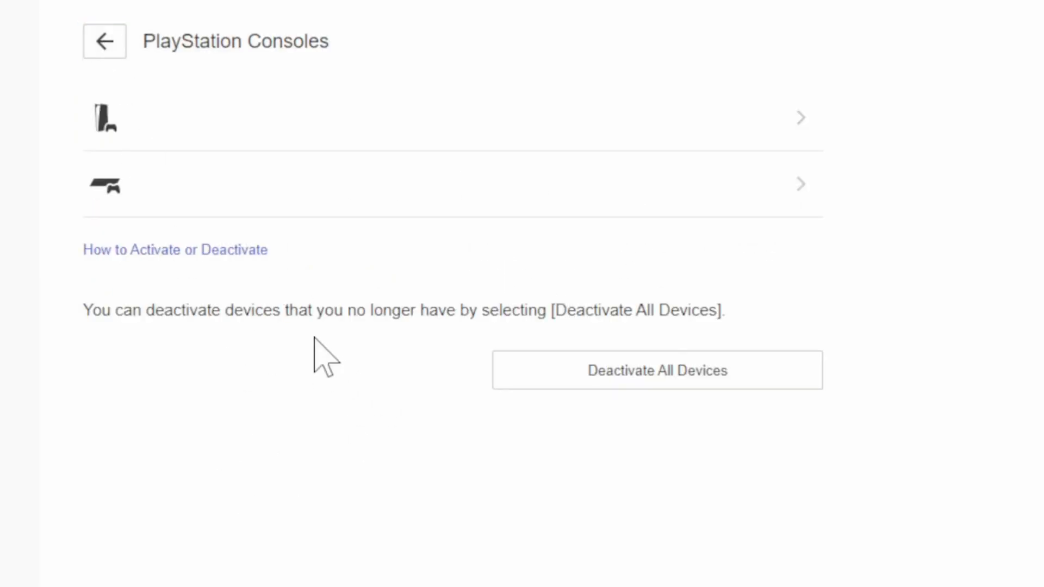
{"action": "mouse_move", "coordinate": [656, 379]}
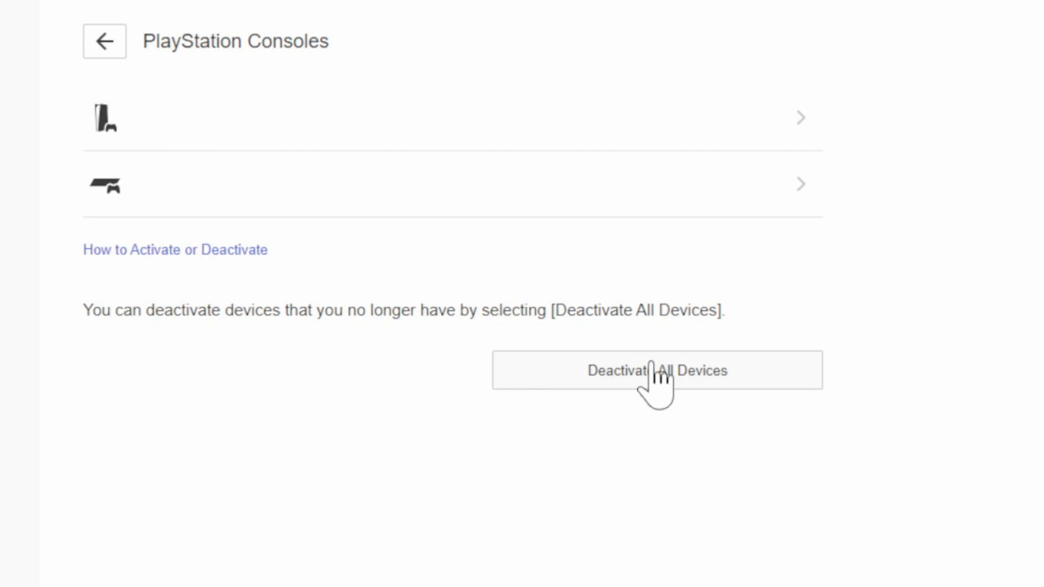
{"action": "mouse_move", "coordinate": [297, 369]}
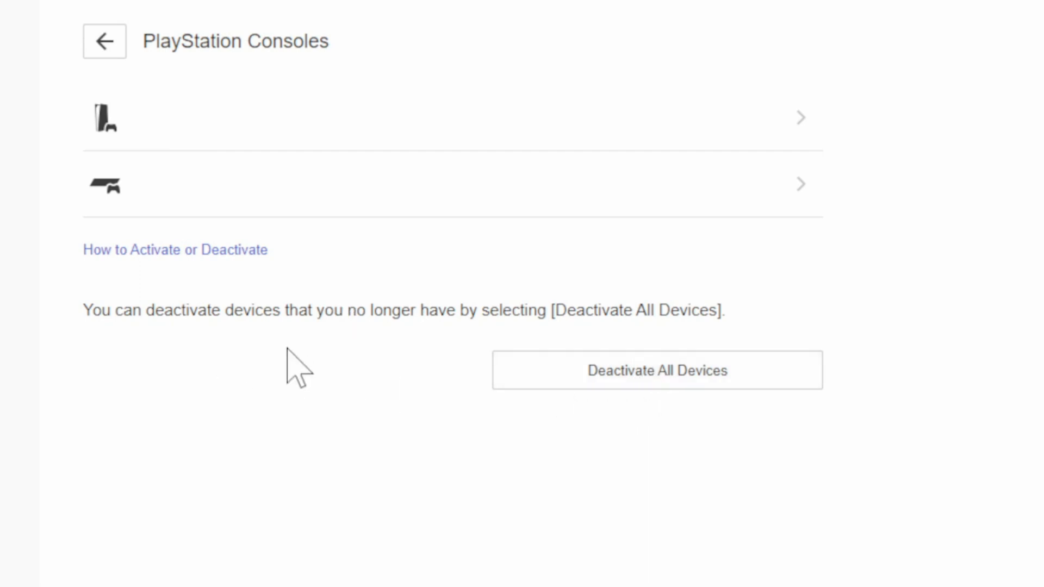
{"action": "mouse_move", "coordinate": [386, 356]}
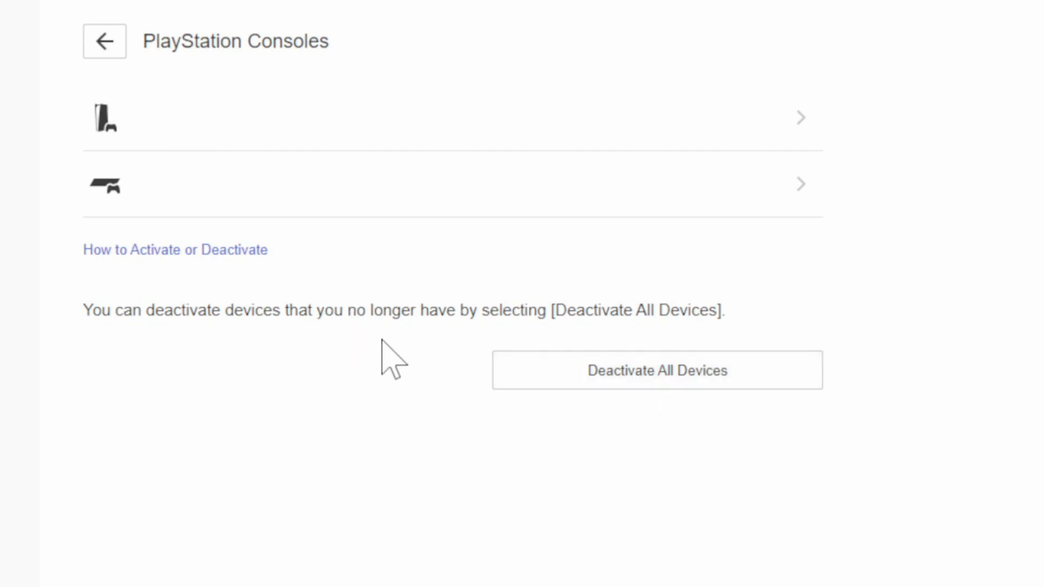
{"action": "left_click", "coordinate": [104, 41]}
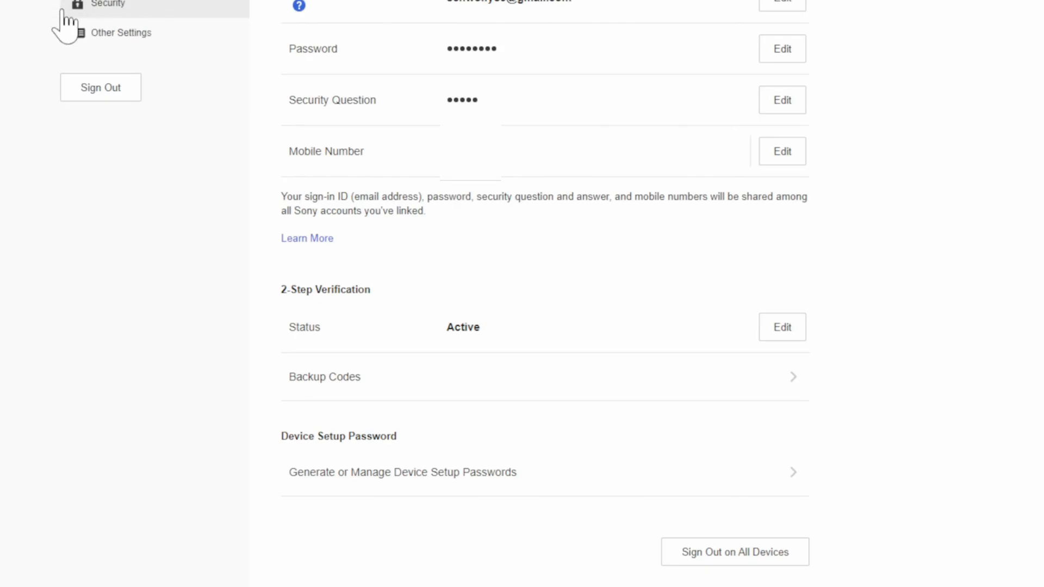
{"action": "mouse_move", "coordinate": [126, 27]}
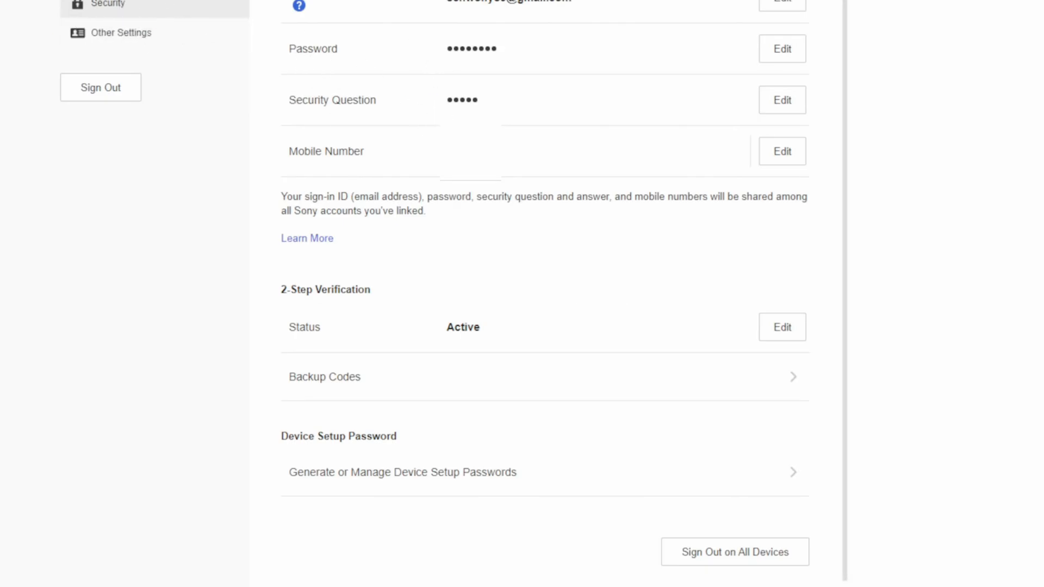
{"action": "mouse_move", "coordinate": [276, 272]}
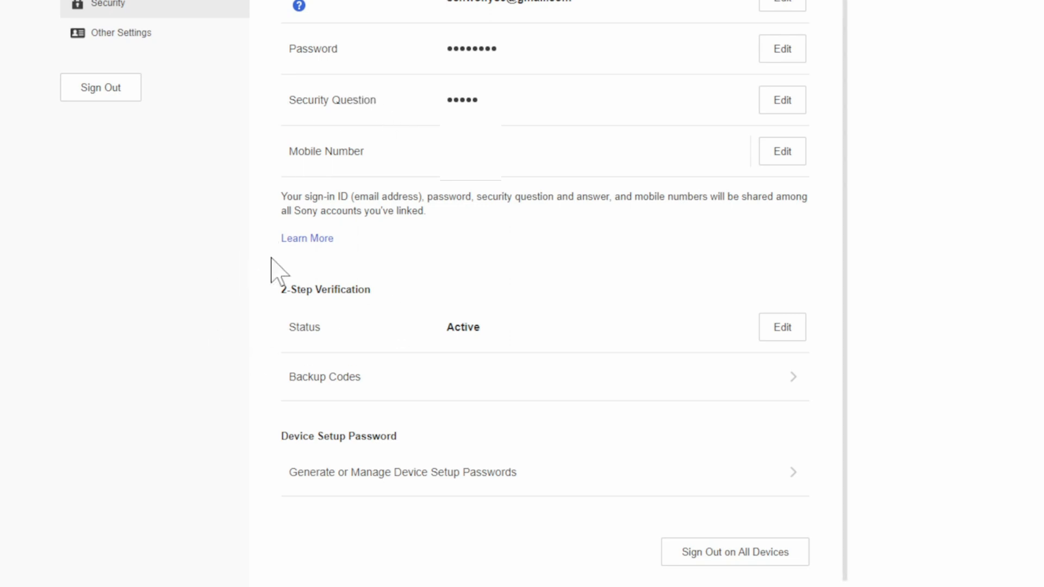
{"action": "mouse_move", "coordinate": [303, 360]}
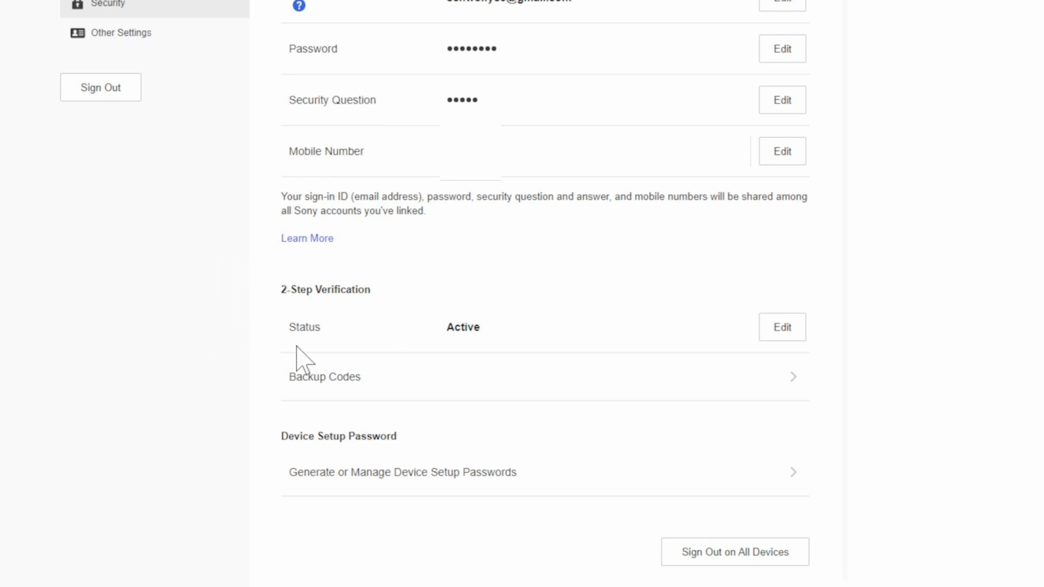
{"action": "mouse_move", "coordinate": [330, 336]}
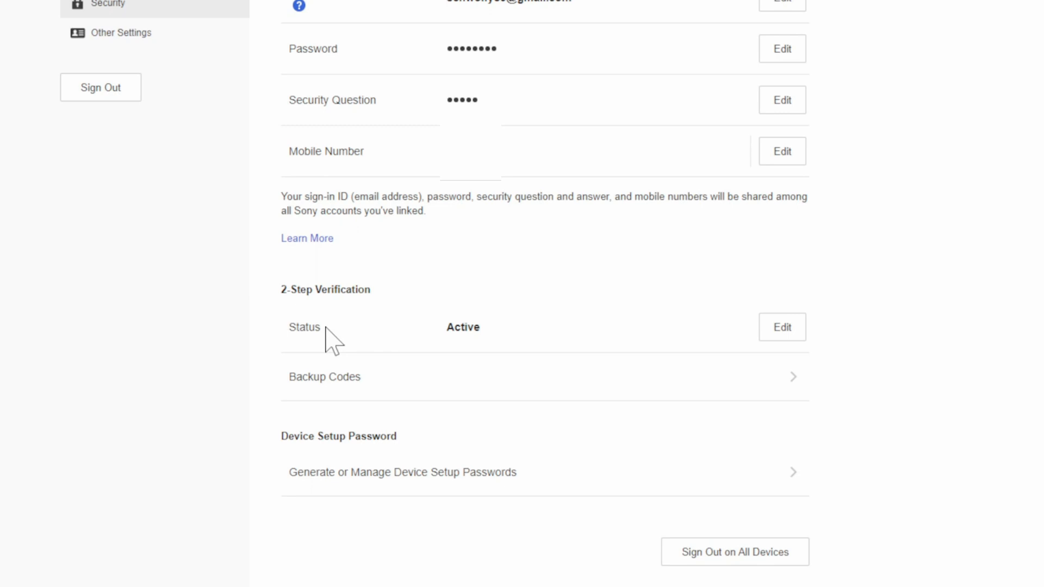
{"action": "mouse_move", "coordinate": [669, 563]}
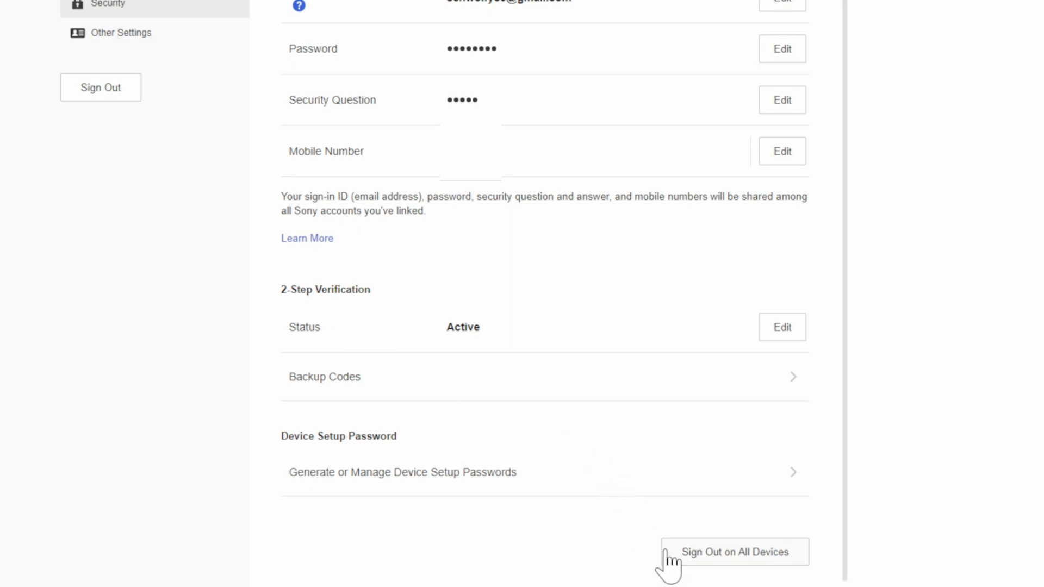
{"action": "mouse_move", "coordinate": [692, 514]}
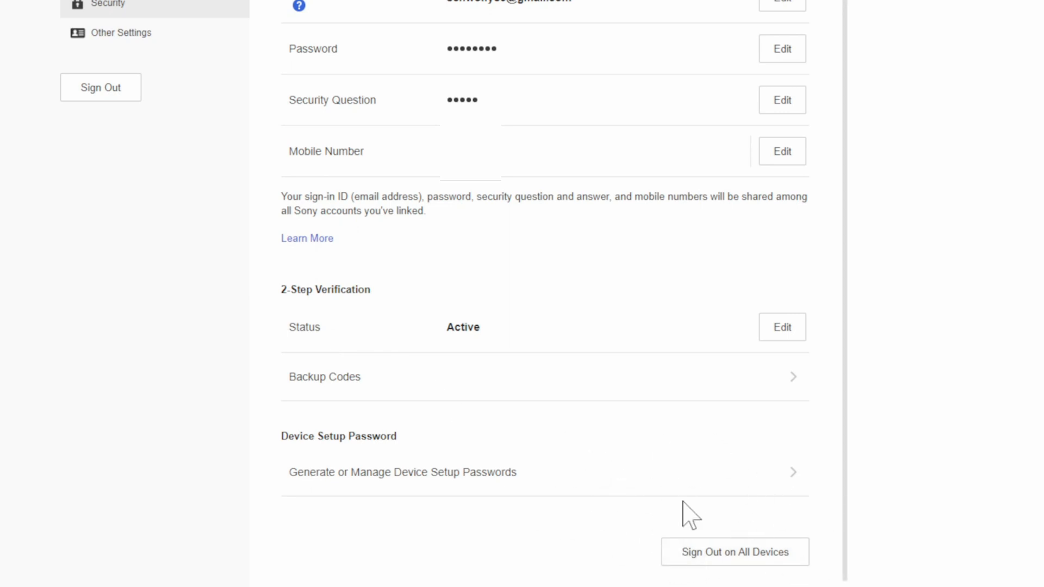
{"action": "mouse_move", "coordinate": [732, 560]}
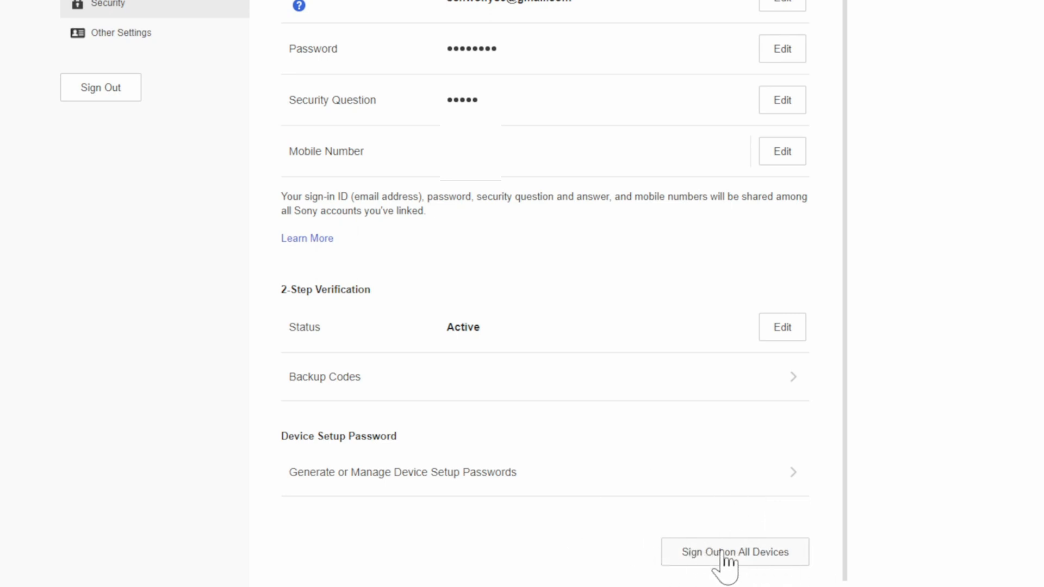
{"action": "mouse_move", "coordinate": [207, 448]}
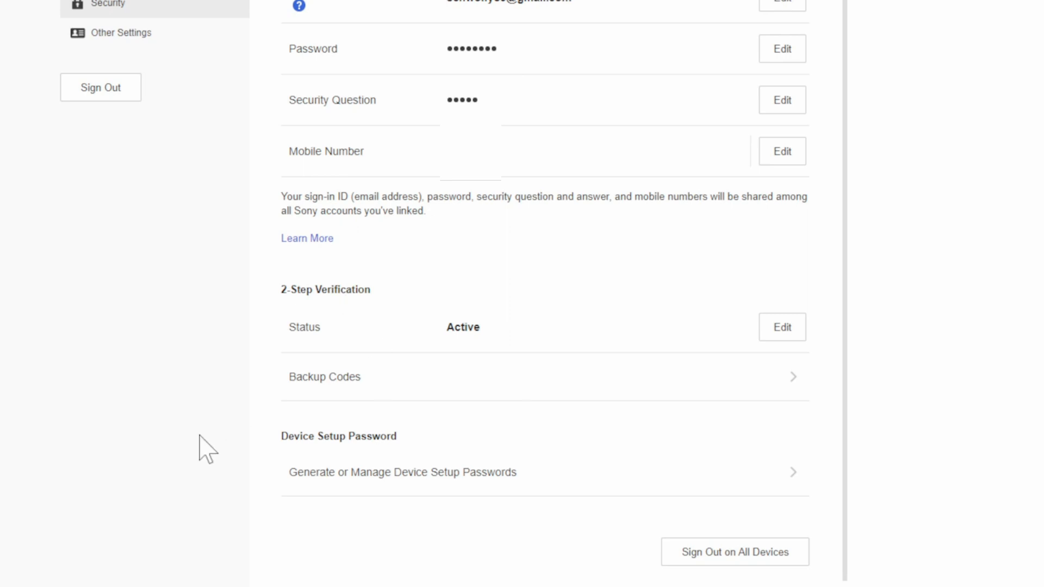
{"action": "mouse_move", "coordinate": [379, 363]}
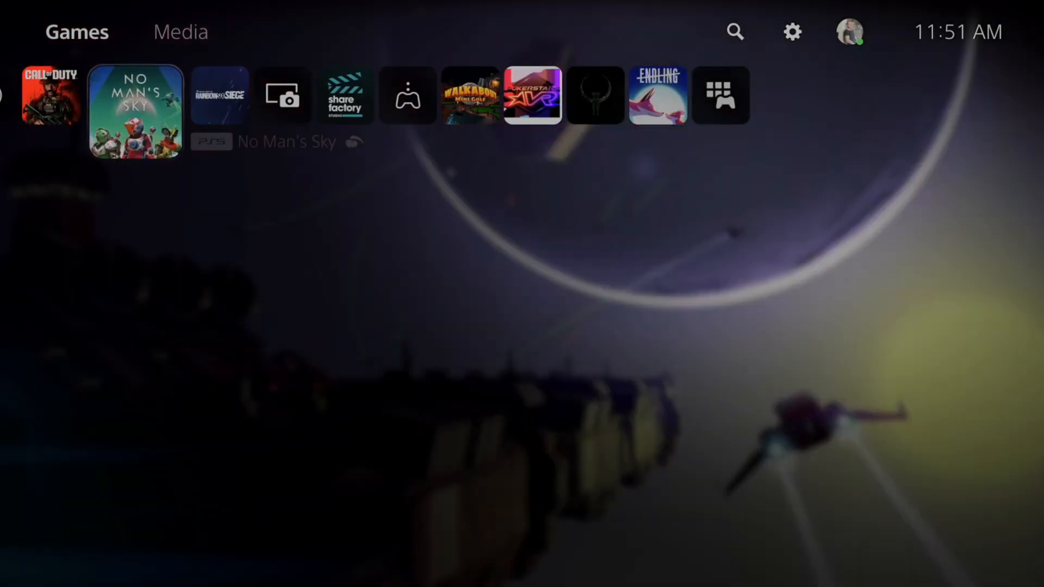
- Reach the PS5 home screen and select the Settings gear at the top right
{"action": "left_click", "coordinate": [135, 115]}
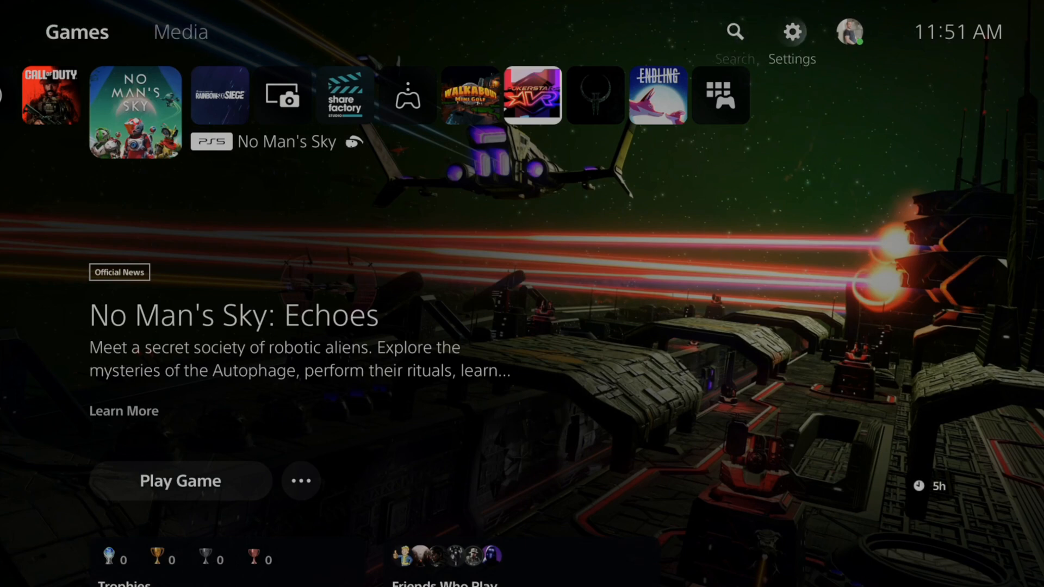
{"action": "left_click", "coordinate": [792, 31]}
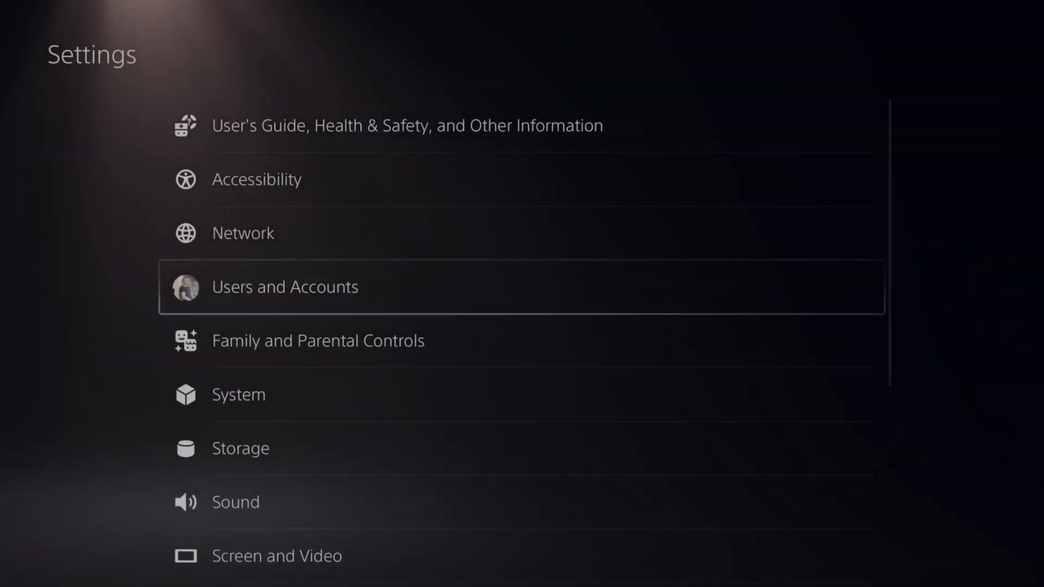
- Go to Users and Accounts, then Login Settings, to reach the PS5 login passcode options
{"action": "left_click", "coordinate": [285, 287]}
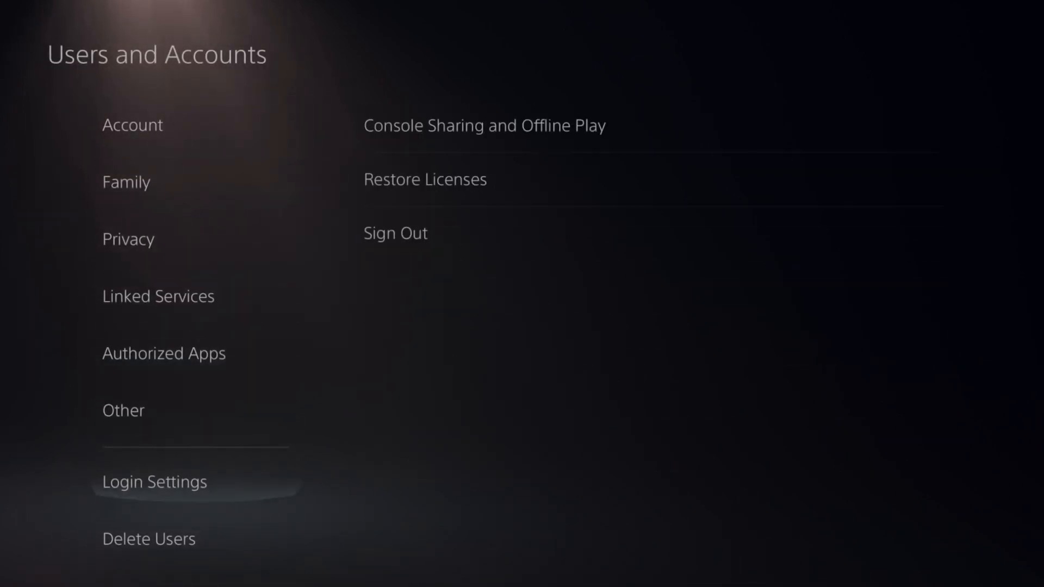
{"action": "left_click", "coordinate": [154, 481]}
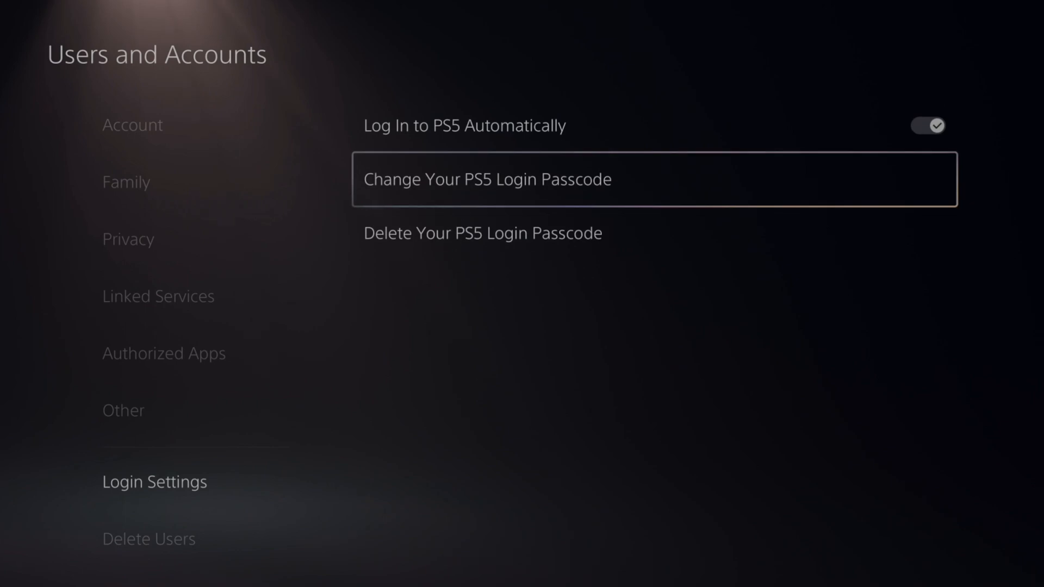